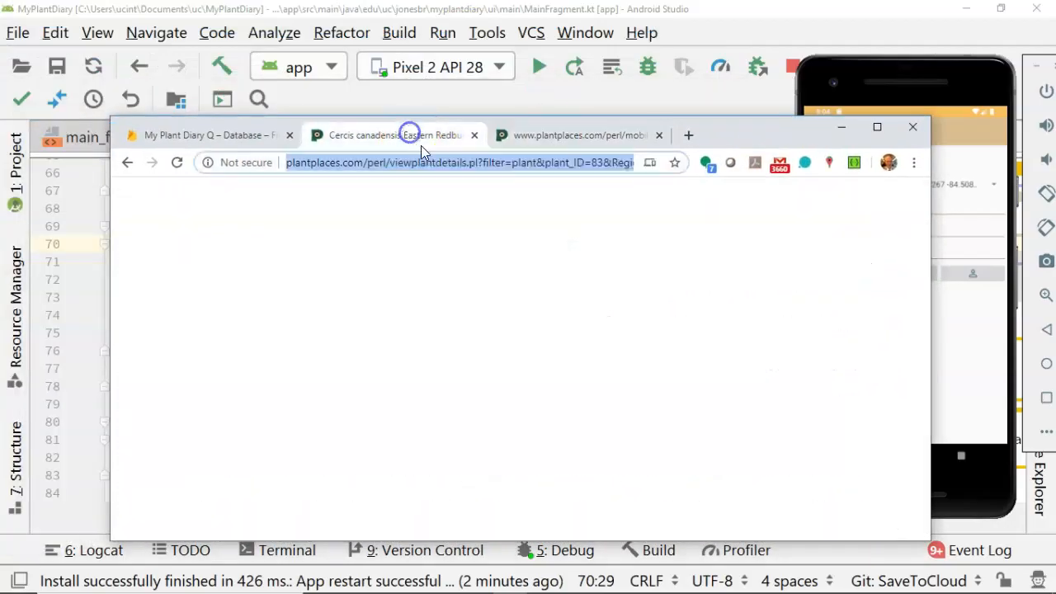
Maximize Chrome and scroll through the Eastern Redbud plant details.
click(876, 126)
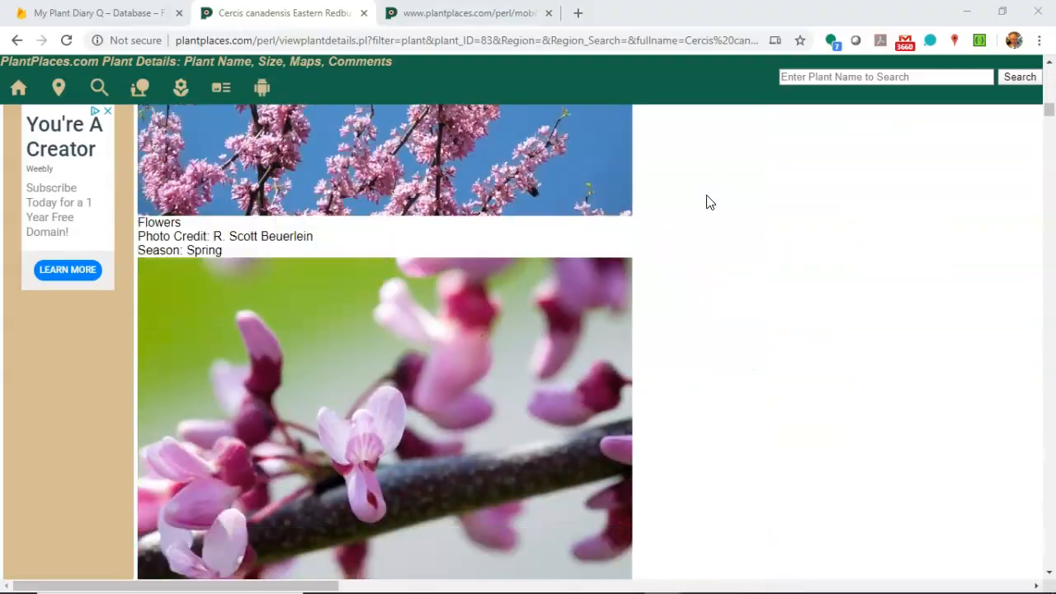
scroll(down, 3)
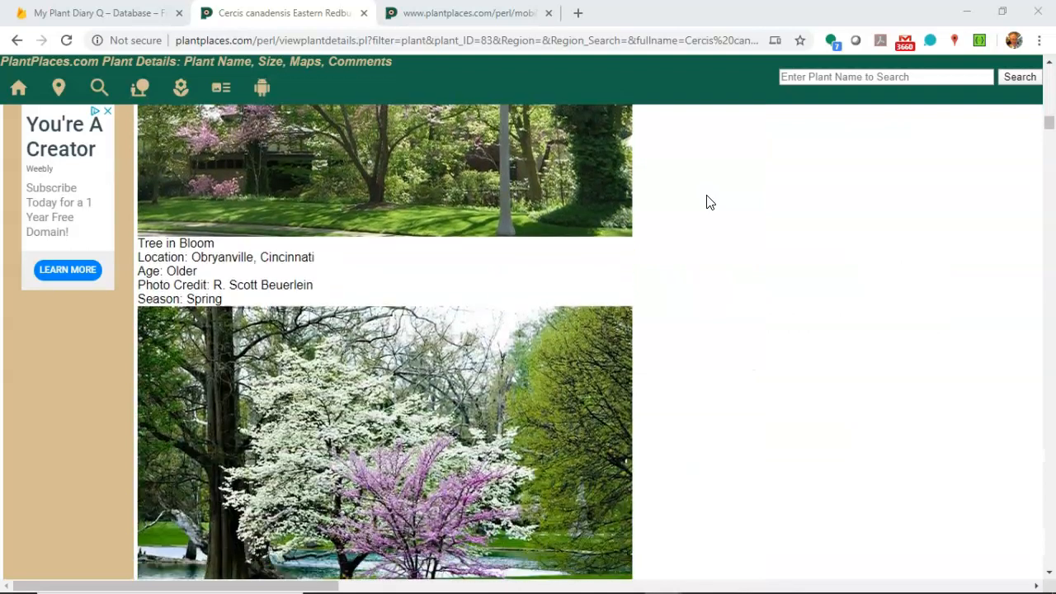
scroll(down, 3)
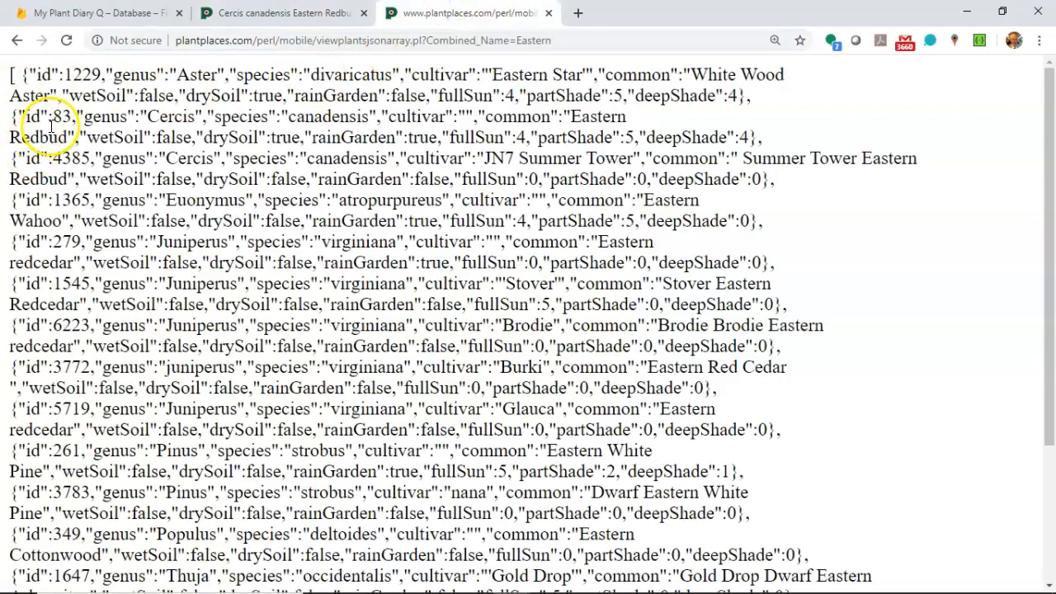
Highlight Eastern Redbud's id 83 in the plants JSON.
double_click(60, 116)
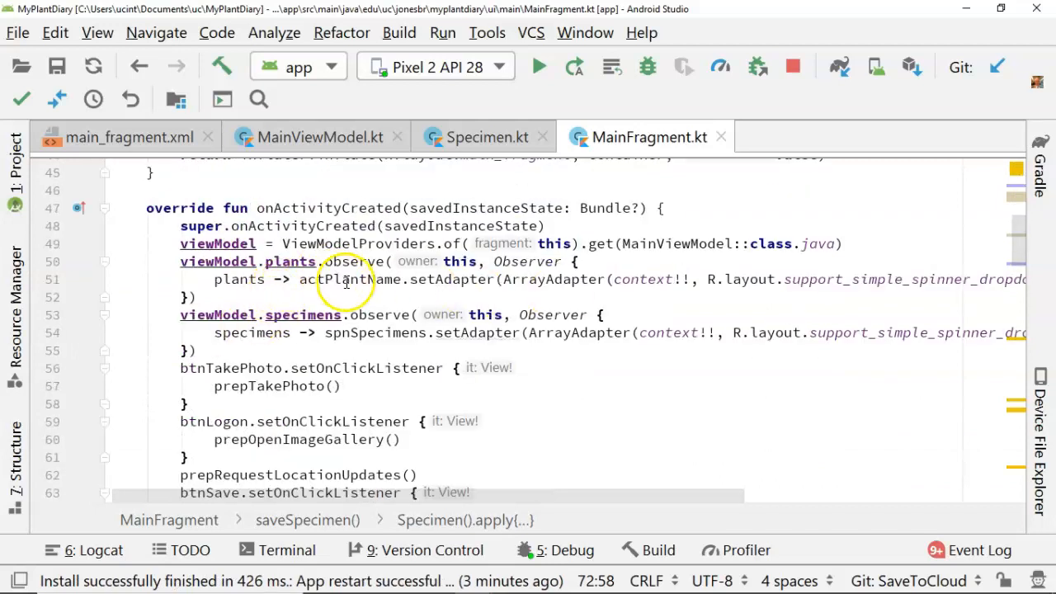
Add actPlantName.setOnItemClickListener { parent, view, position, id -> } below the specimens observer.
click(351, 278)
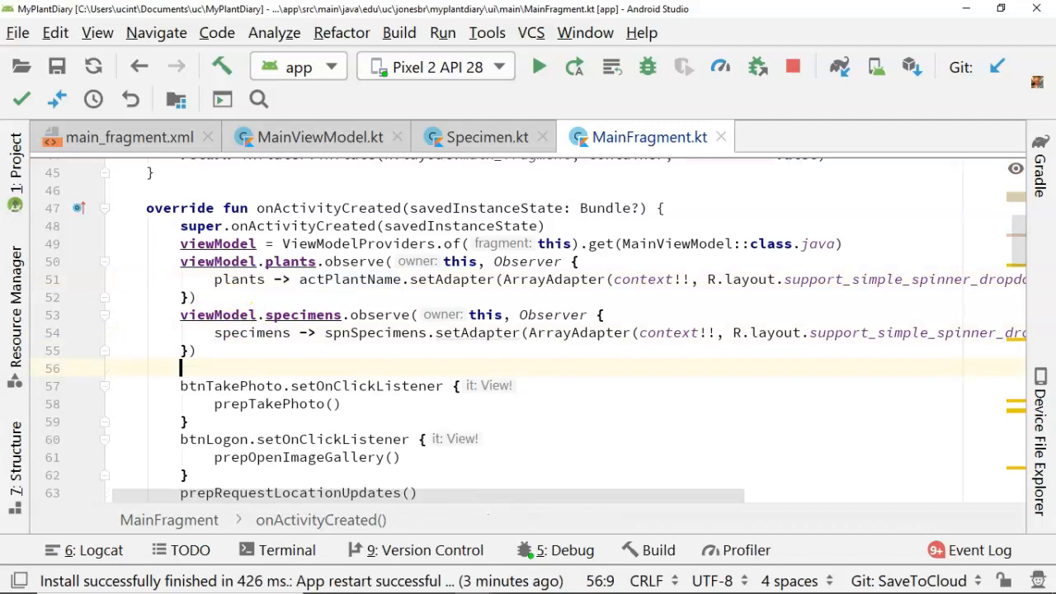
text(actPlantName.)
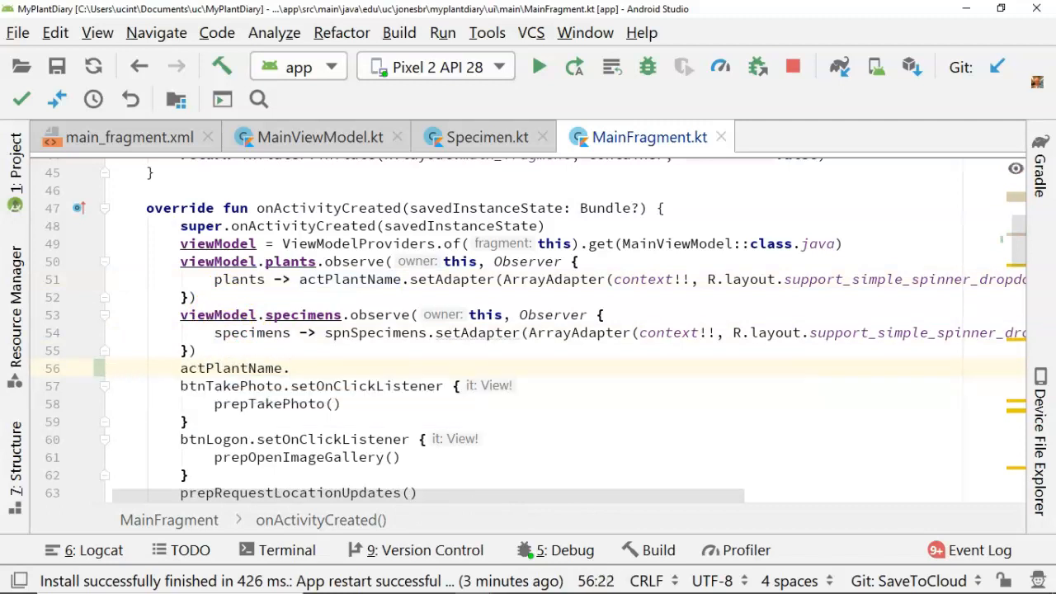
text(setO)
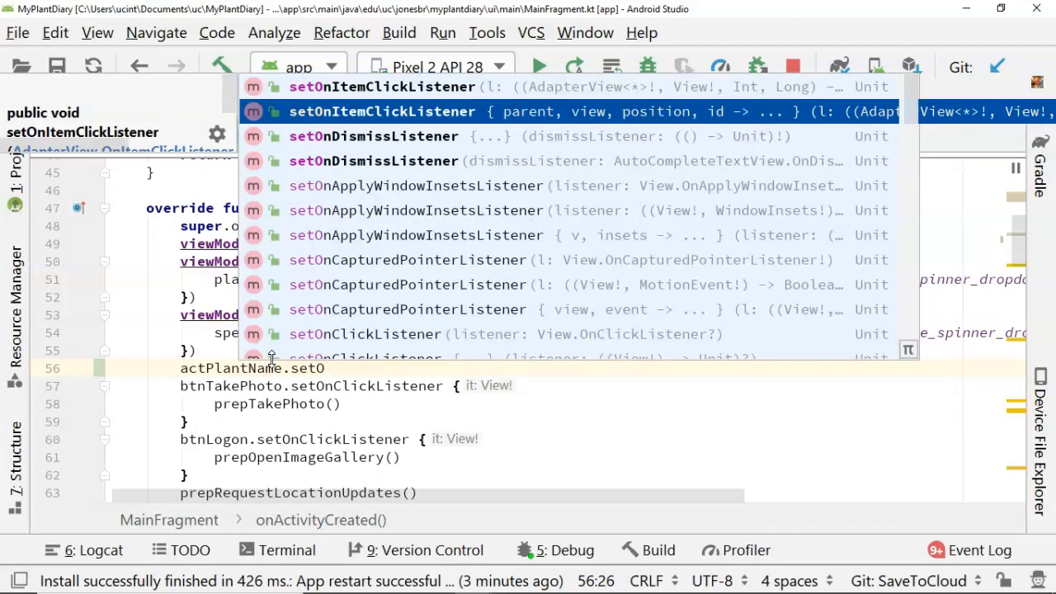
click(382, 112)
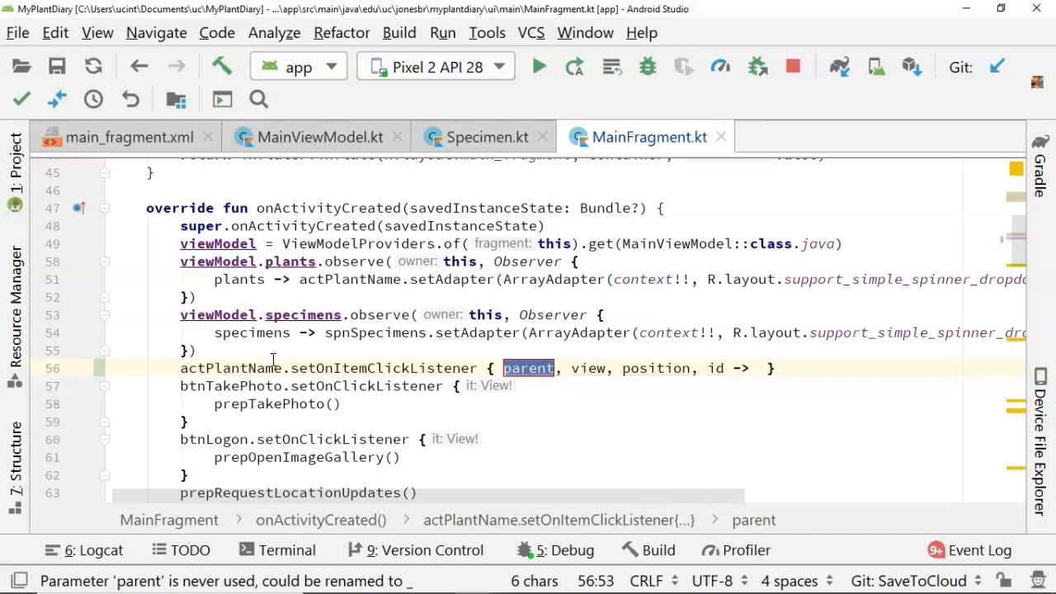
mouse_move(982, 345)
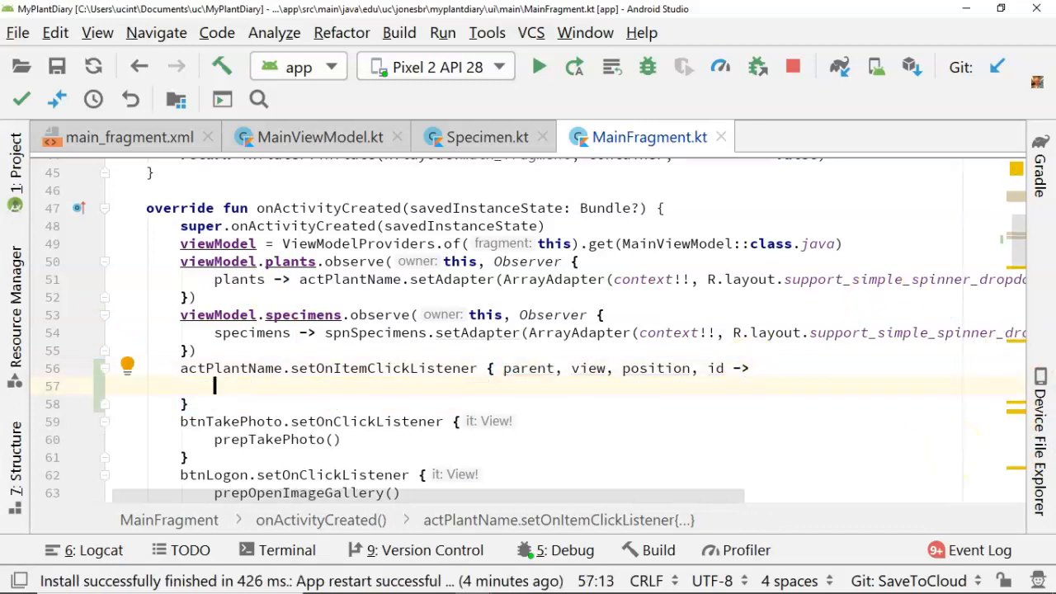
mouse_move(872, 348)
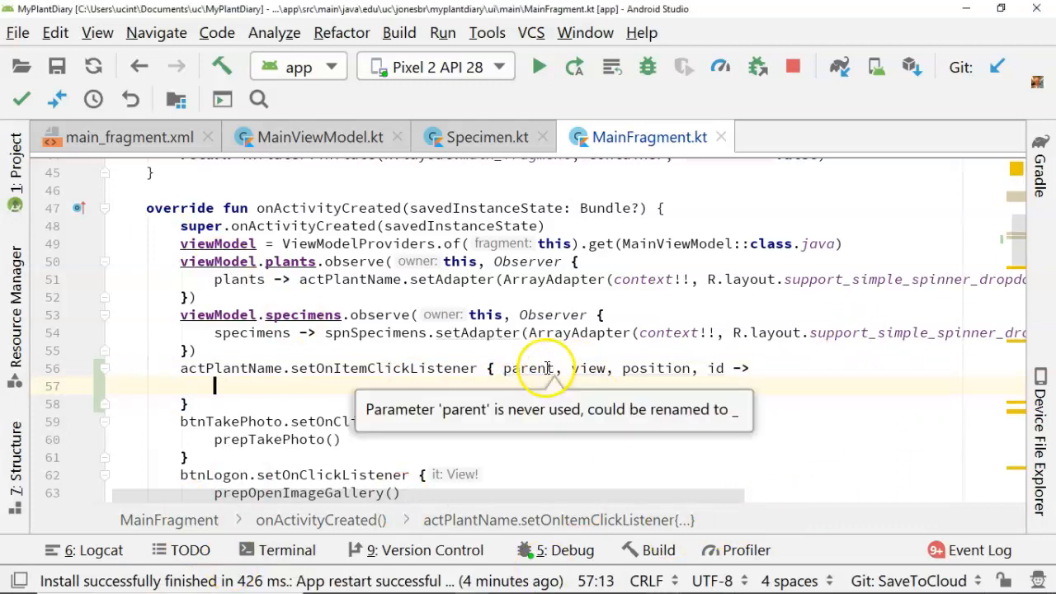
mouse_move(418, 391)
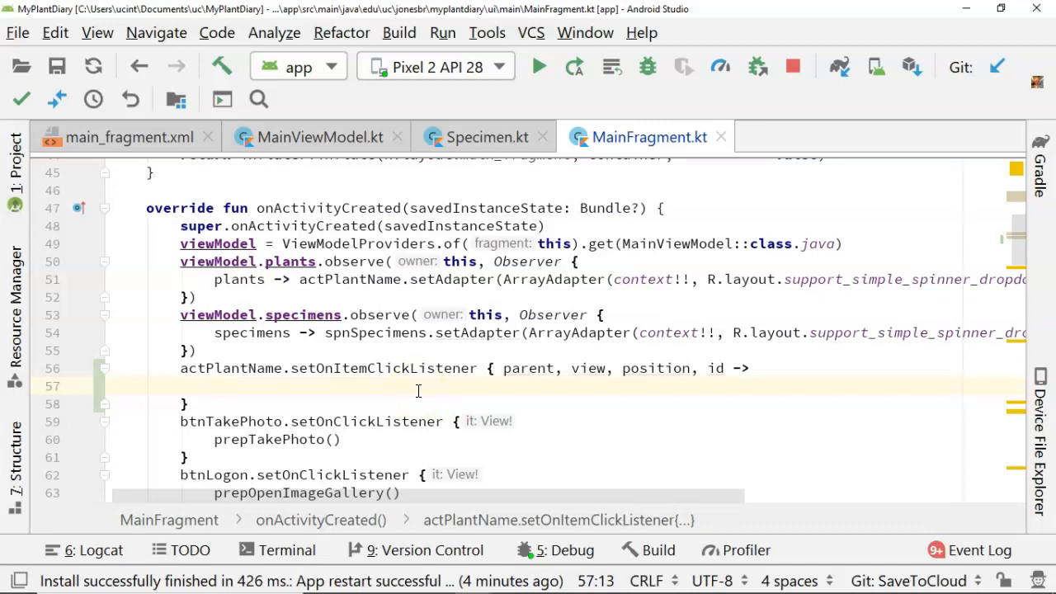
Assign parent.getItemAtPosition(position) to var selectedPlant and reference selectedPlant.plantId.
text(parent.getItemAtPo)
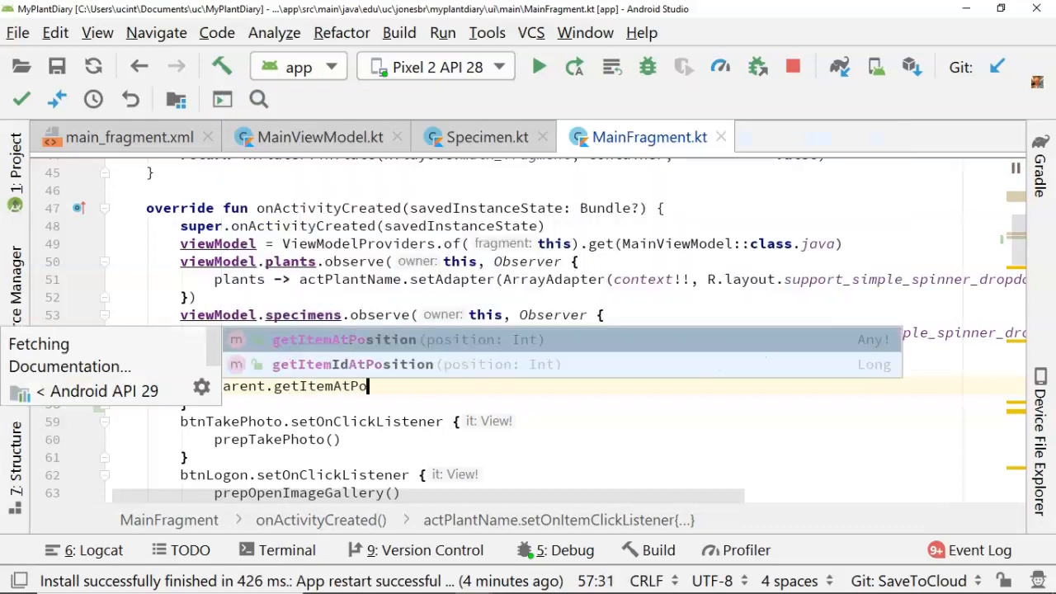
text(sition()
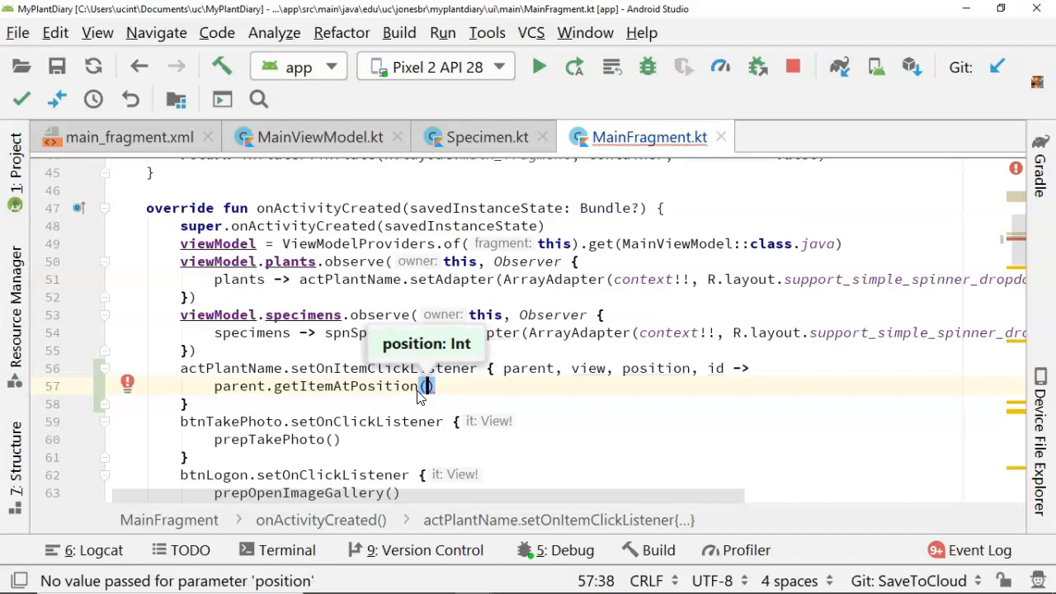
text(position)
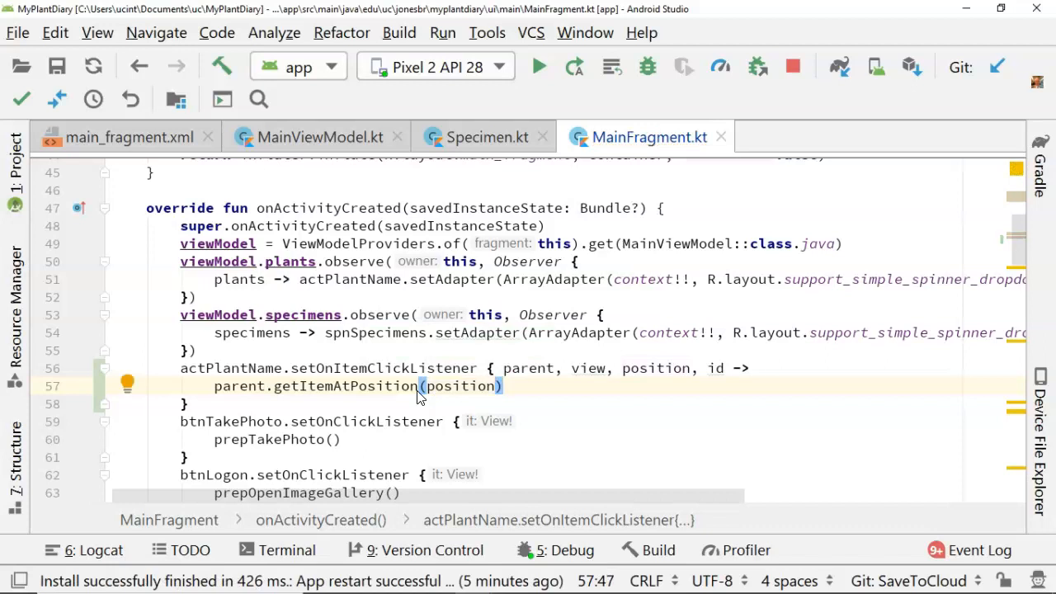
text(var selectedPlant =)
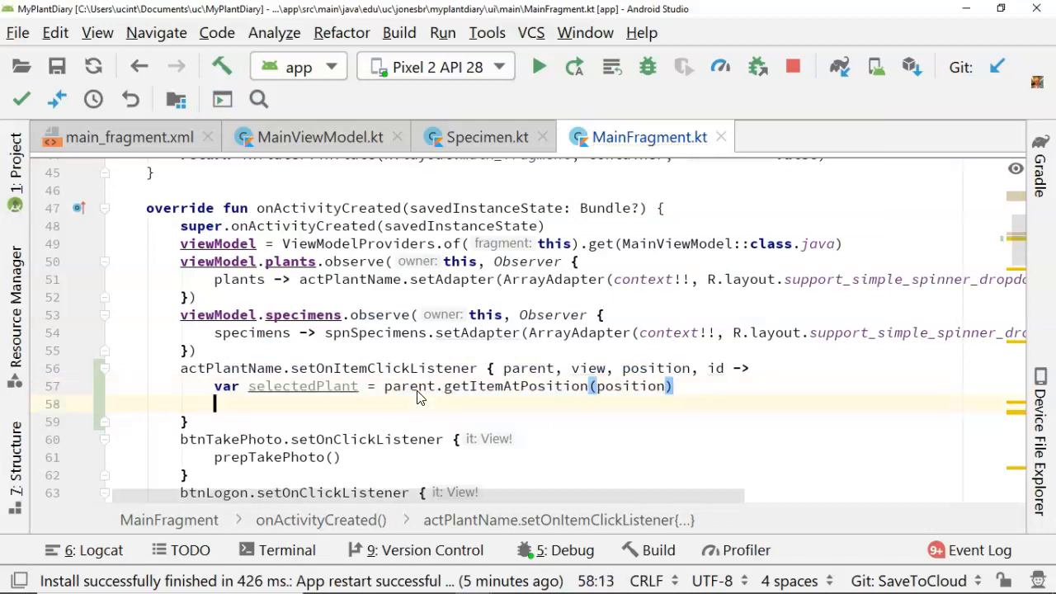
text(selectedPlant.pla)
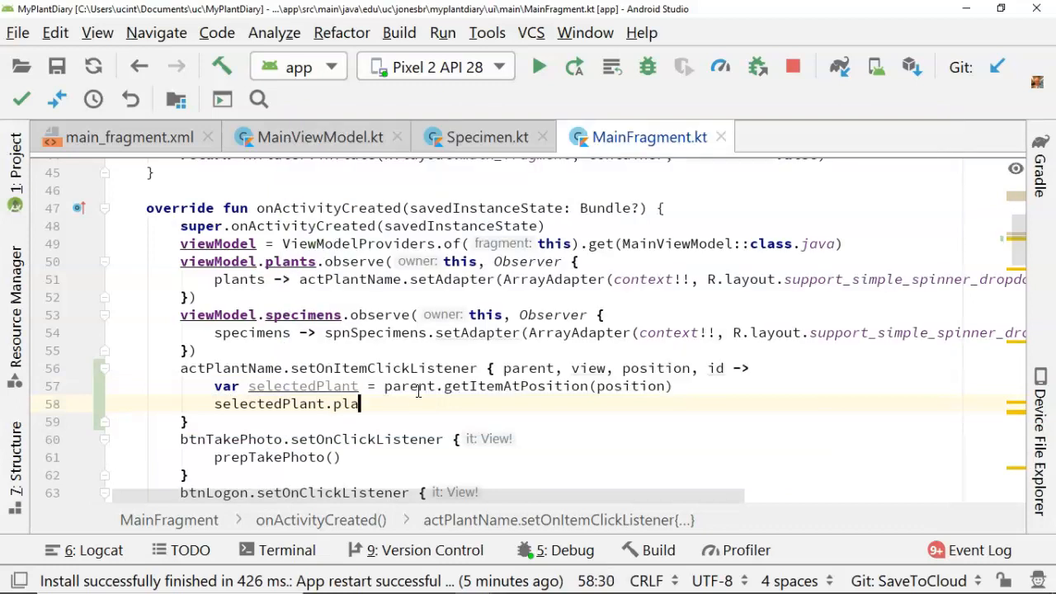
text(ntId)
click(444, 386)
text( as)
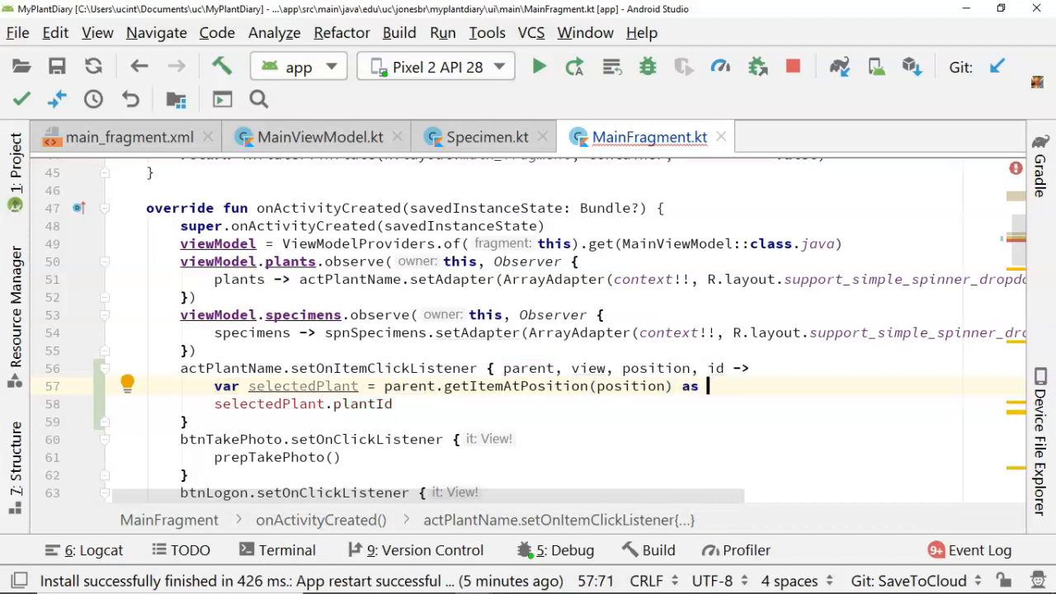
Cast the clicked item as Plant and assign selectedPlant.plantId to _plantId.
text(P)
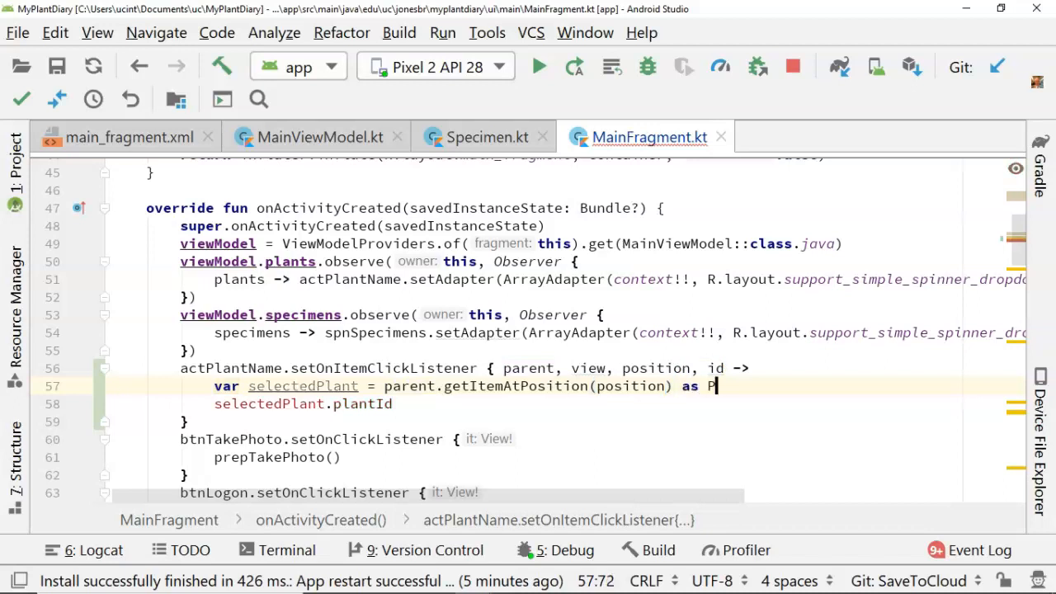
text(lant)
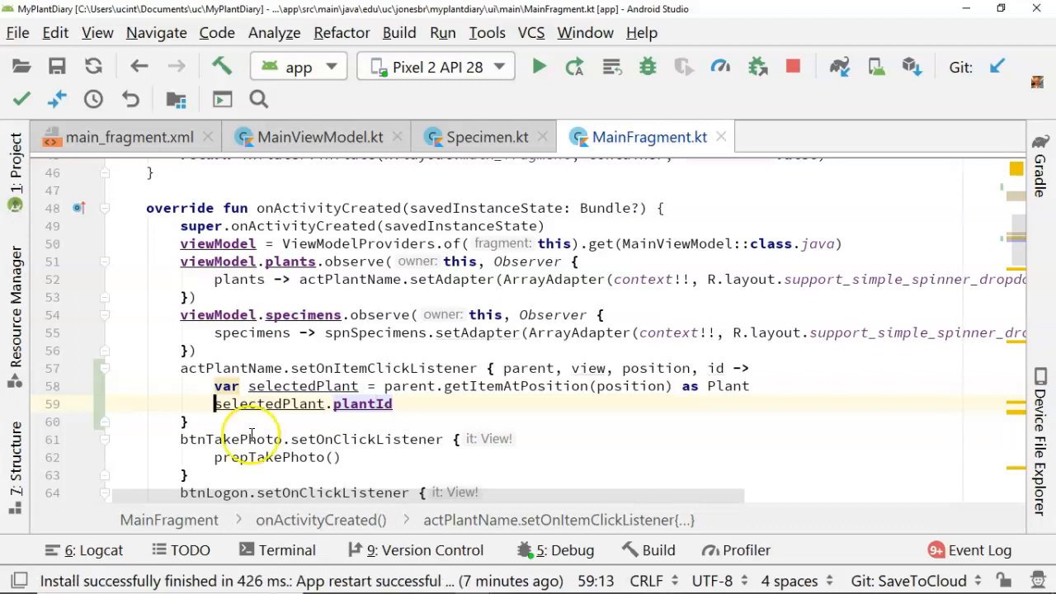
text(_plantId =)
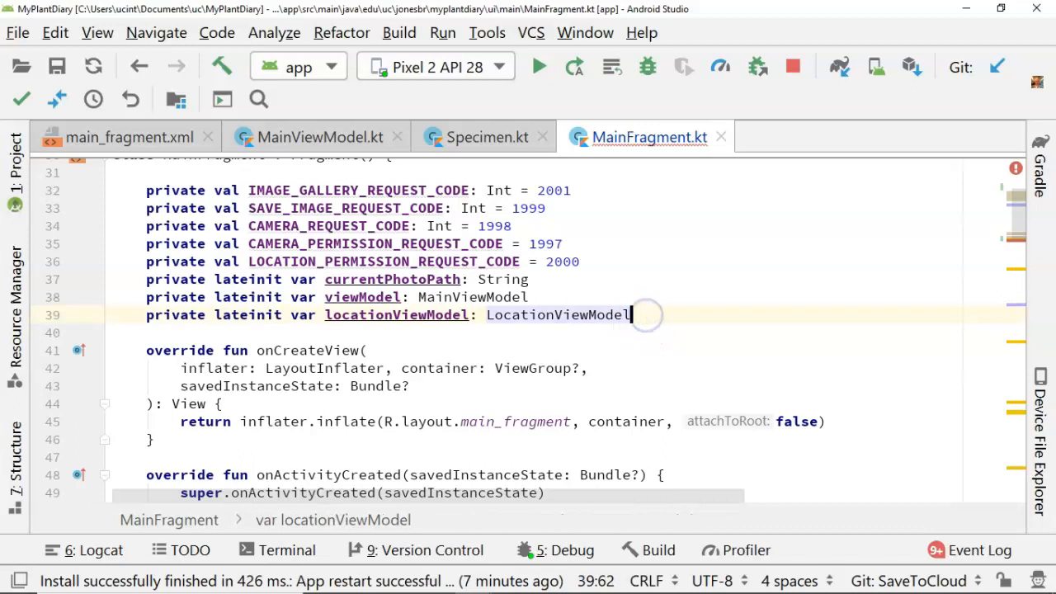
Declare private var _plantId below locationViewModel.
text(private var _))
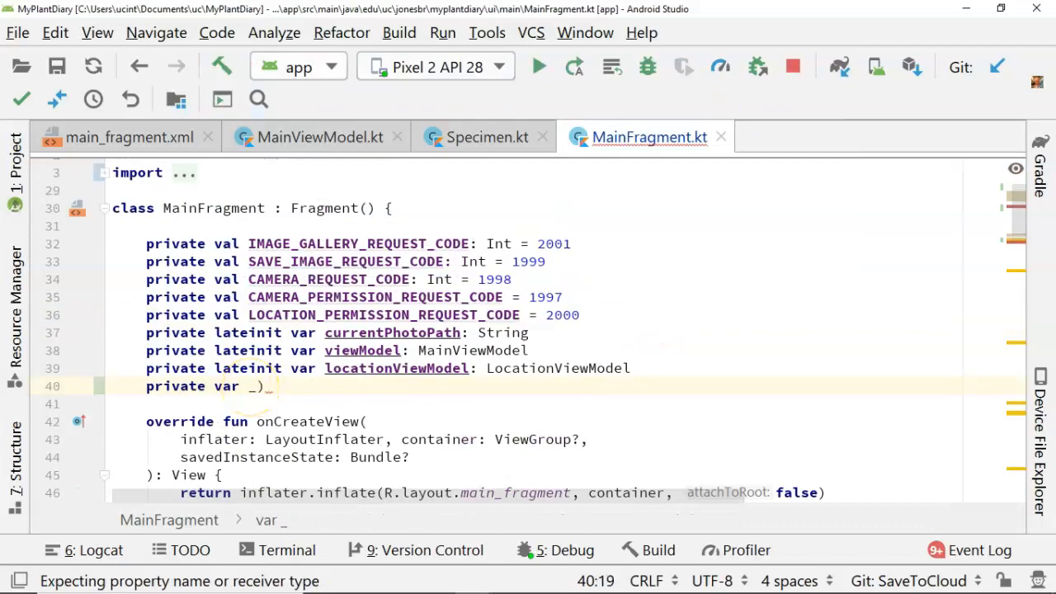
text(_plantID)
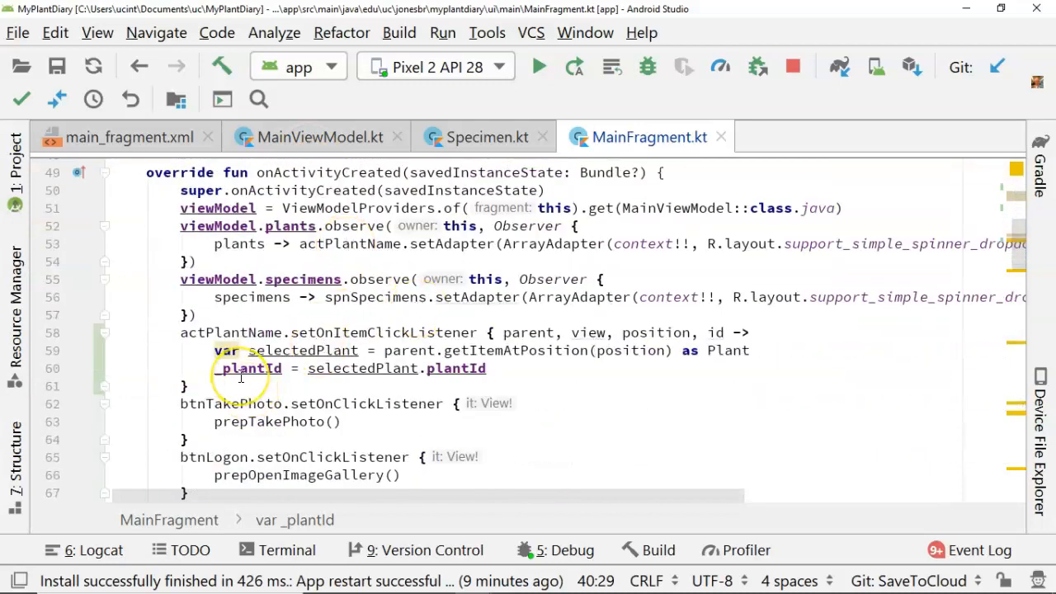
Add plantId = _plantId after datePlanted in saveSpecimen's apply block.
scroll(down, 3)
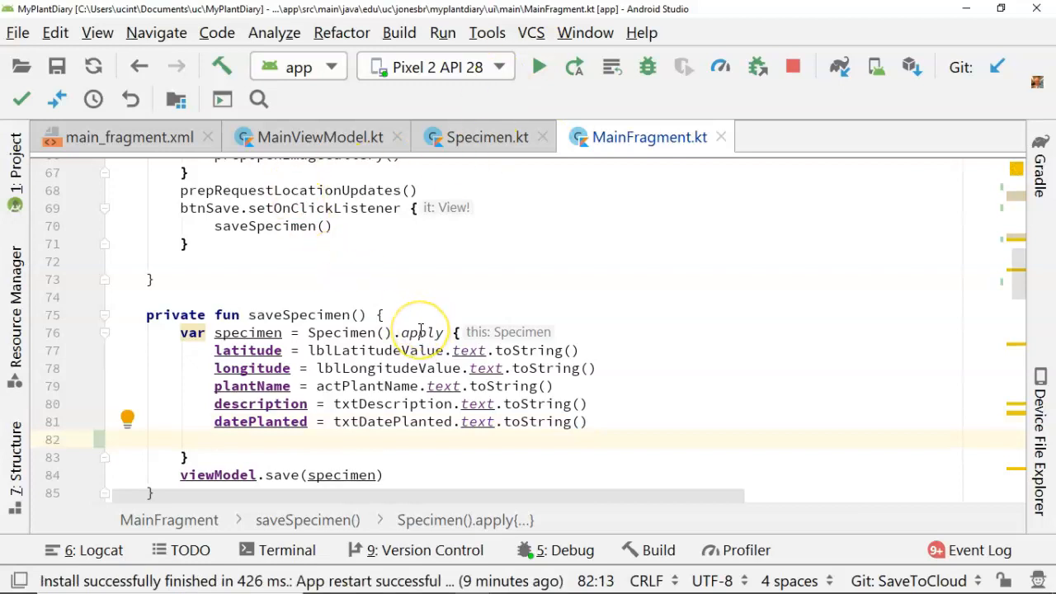
mouse_move(231, 350)
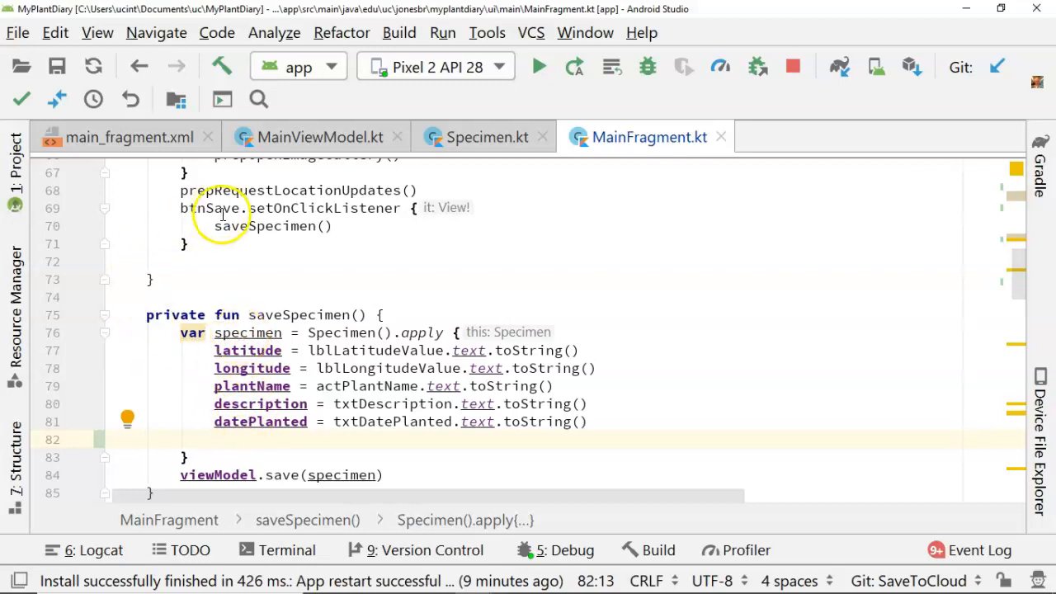
mouse_move(342, 448)
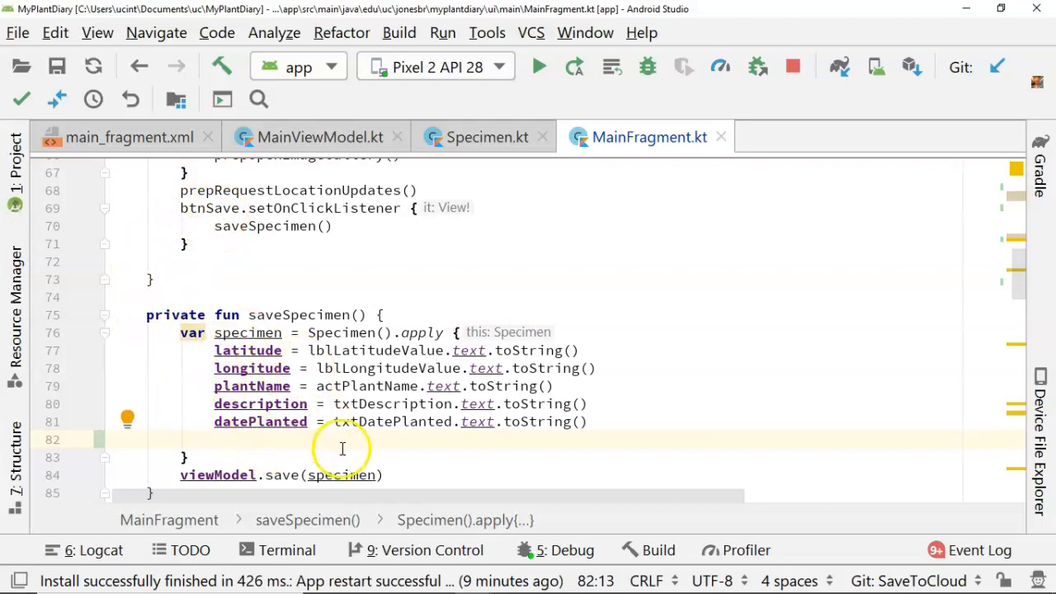
text(plantId =)
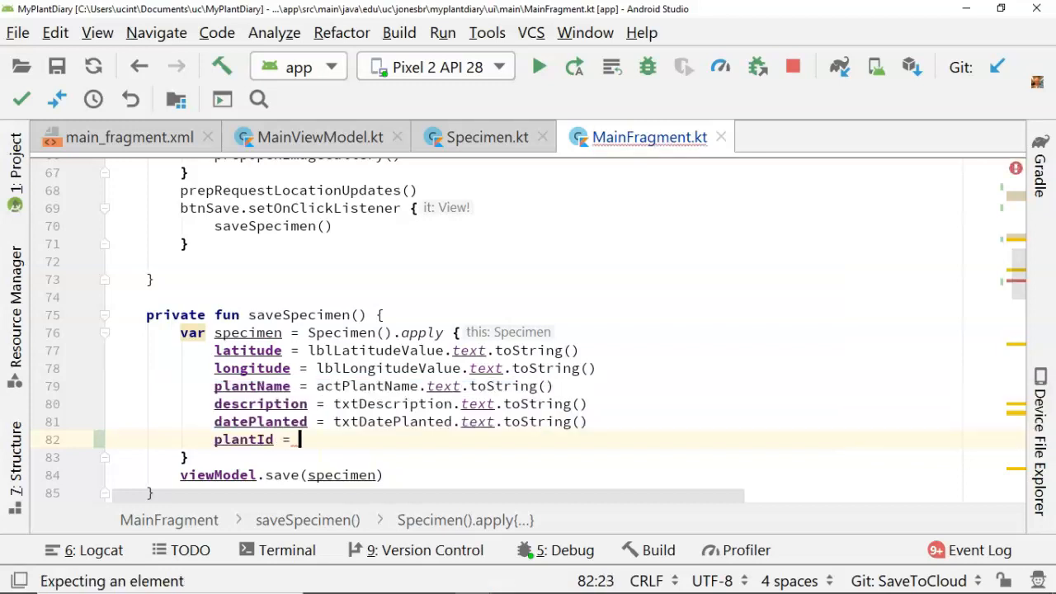
text(_plantId)
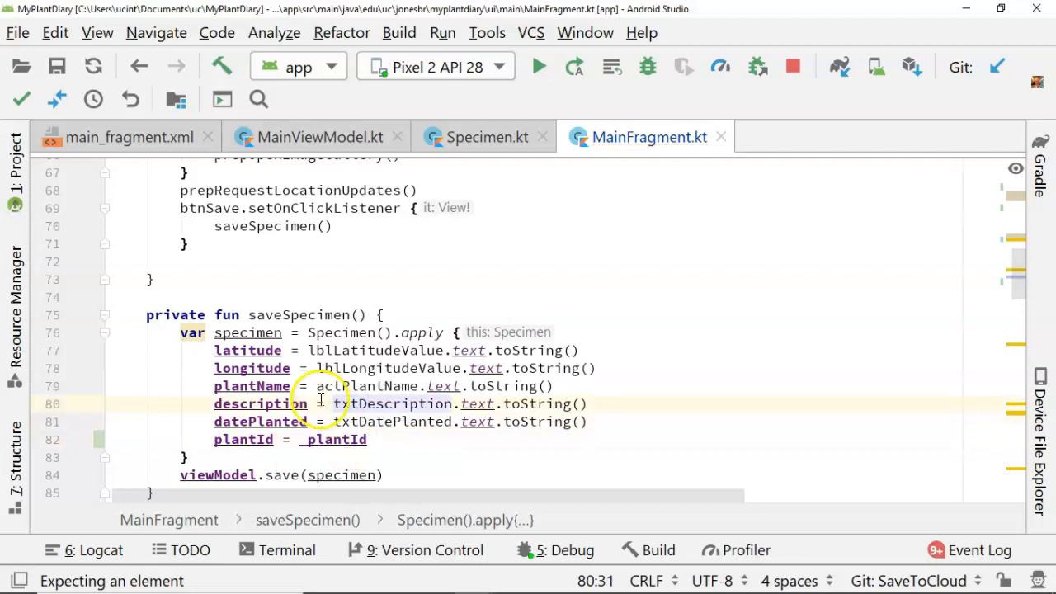
click(539, 67)
text(Easter)
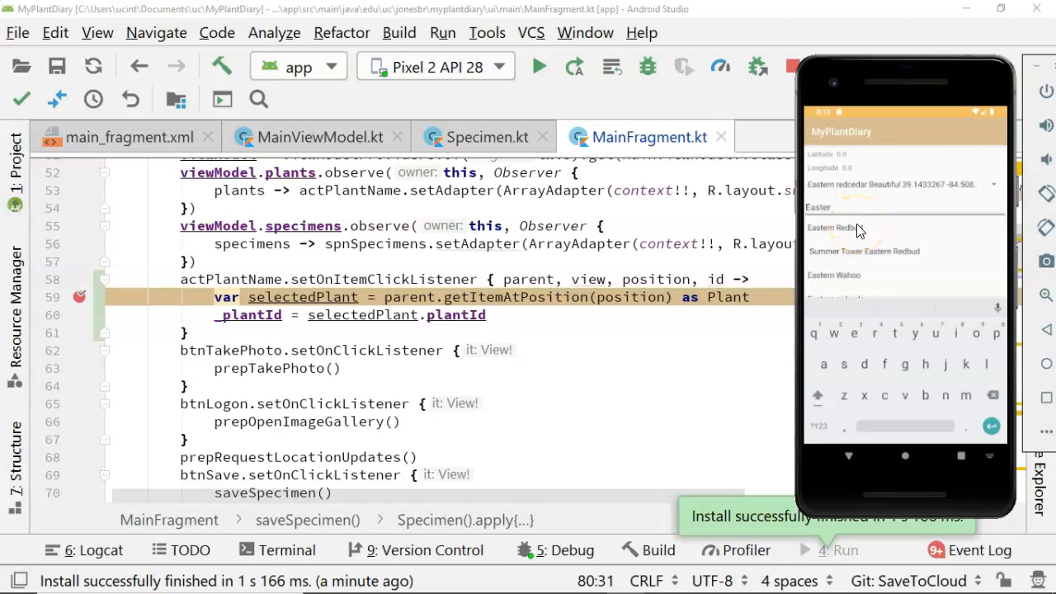
Pick Eastern Redbud in the emulator so the listener breakpoint hits.
click(858, 227)
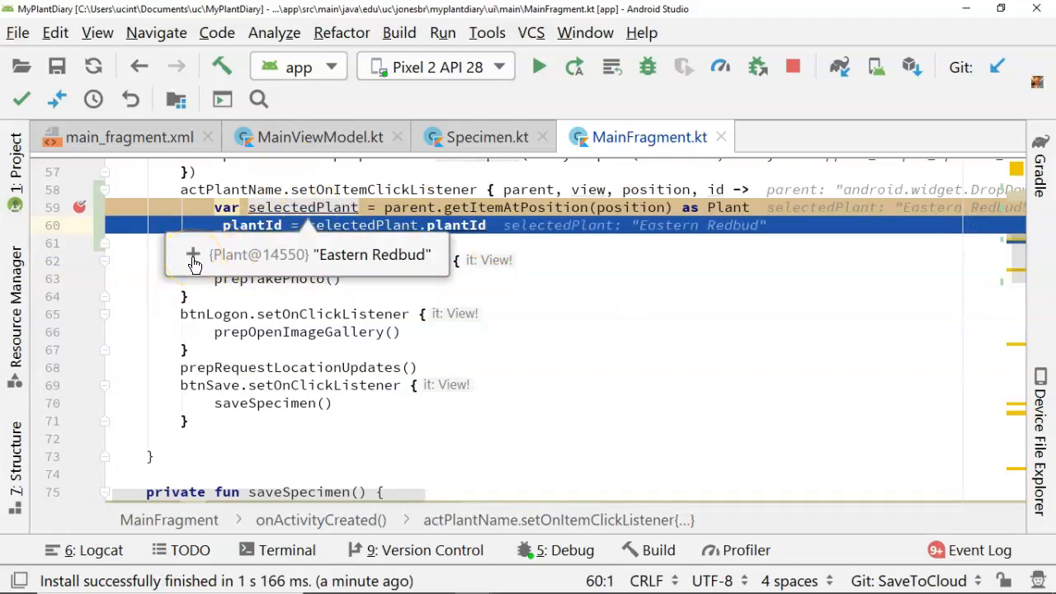
click(193, 254)
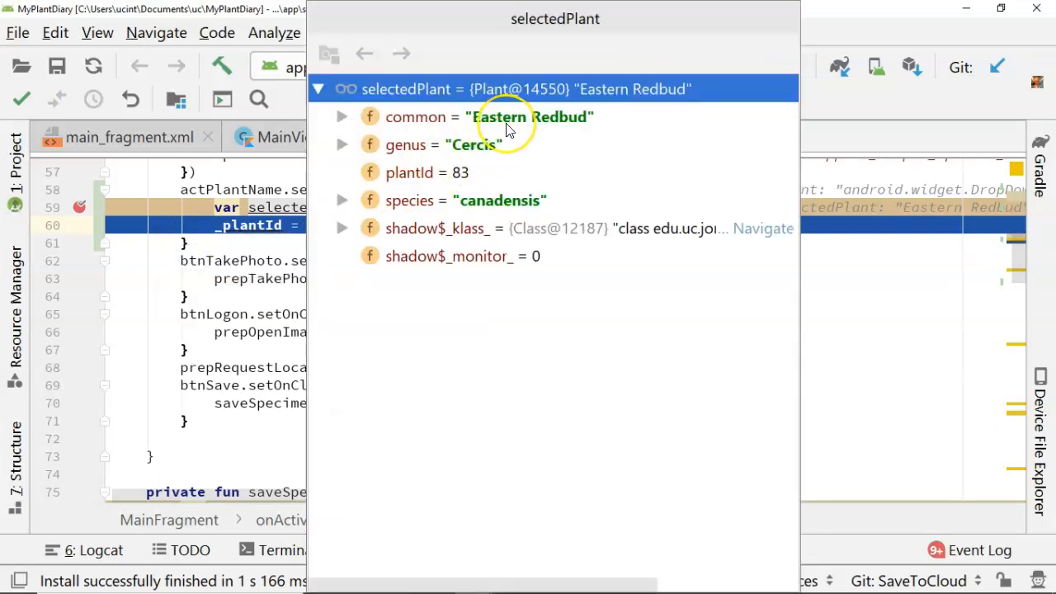
mouse_move(486, 157)
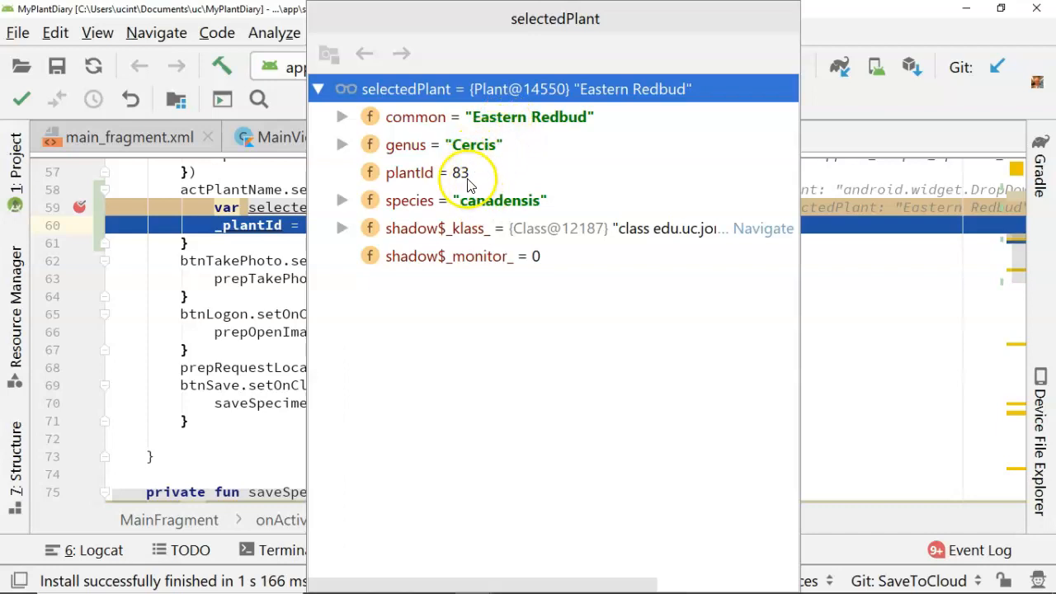
mouse_move(906, 321)
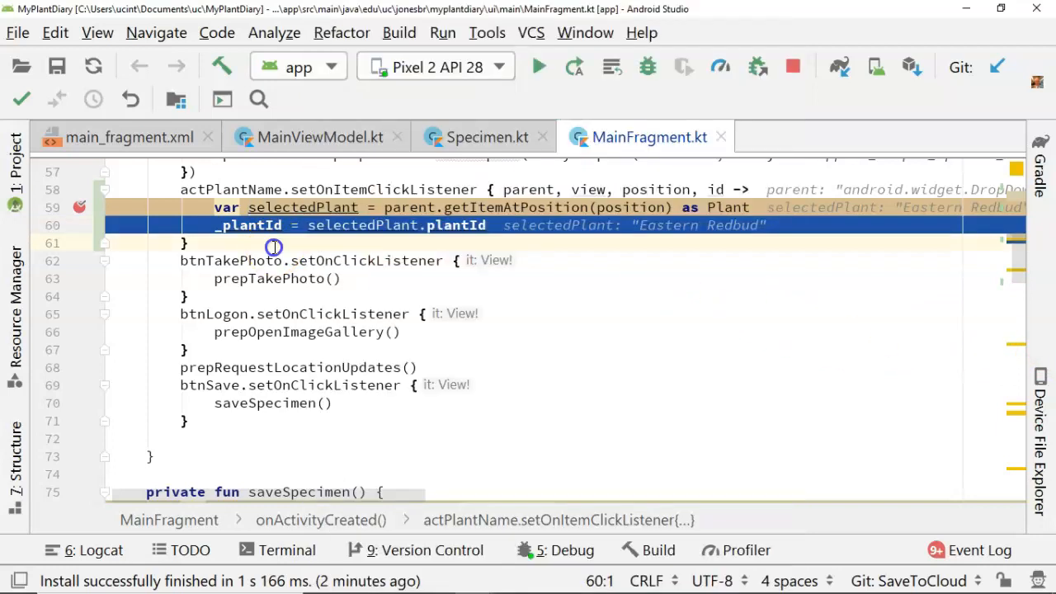
Resume the program and enter a specimen description in the emulator.
click(274, 243)
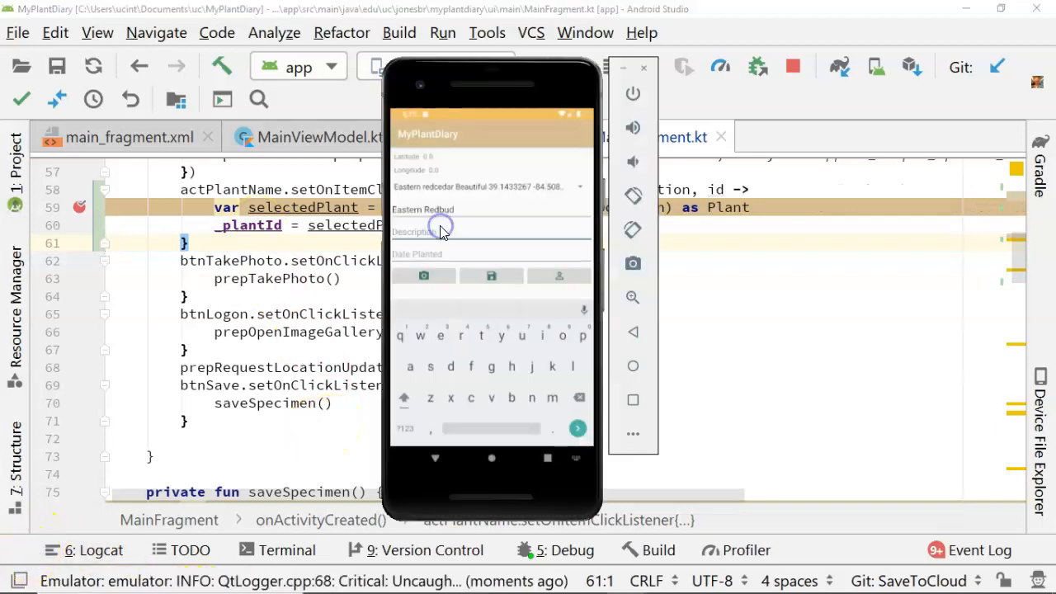
text(A beuat)
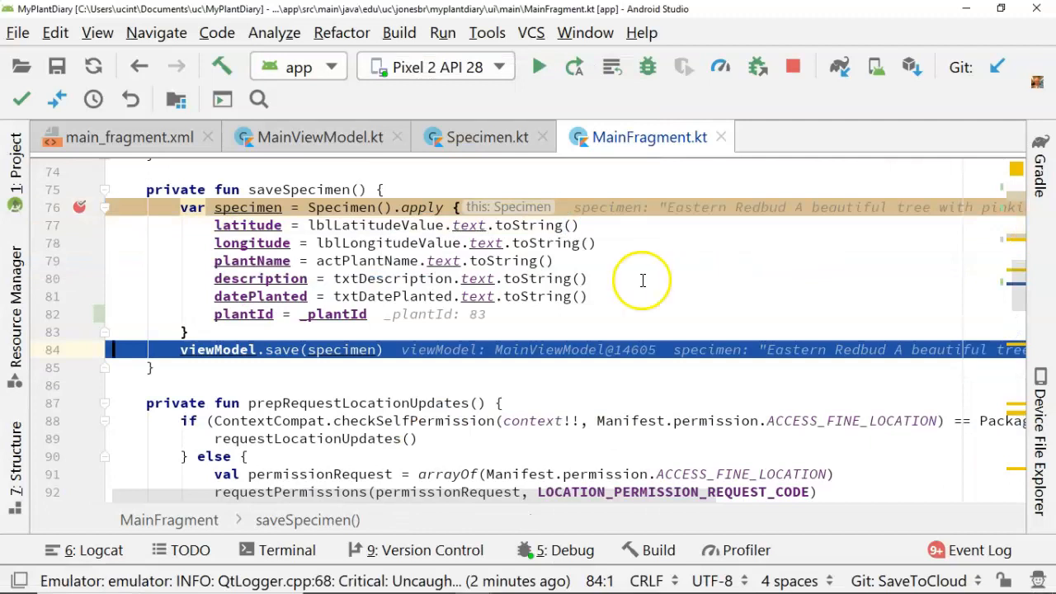
mouse_move(330, 349)
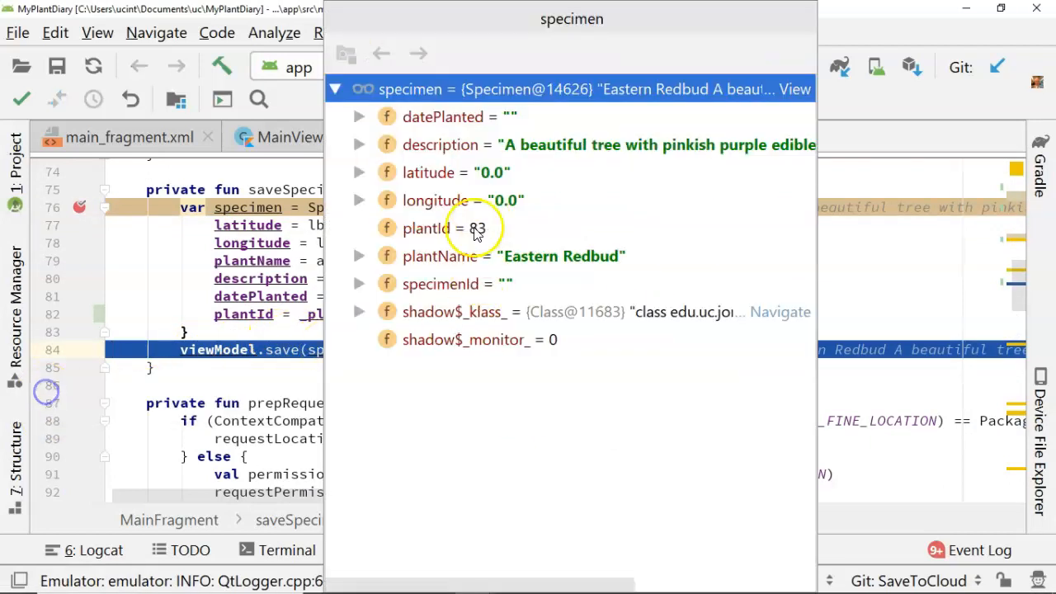
Close the specimen values popup and resume so the specimen saves.
click(914, 281)
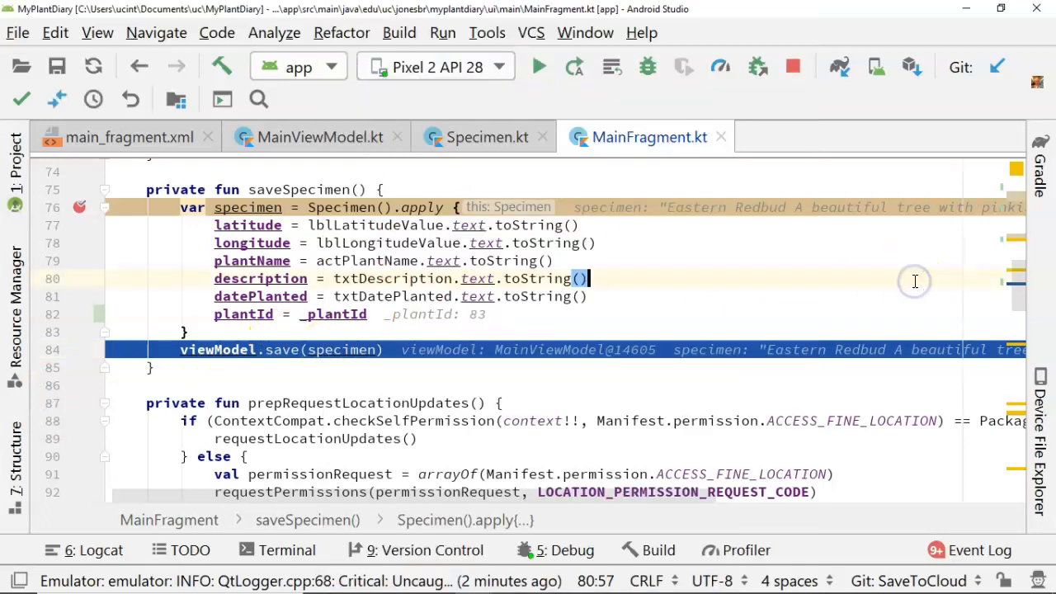
click(317, 137)
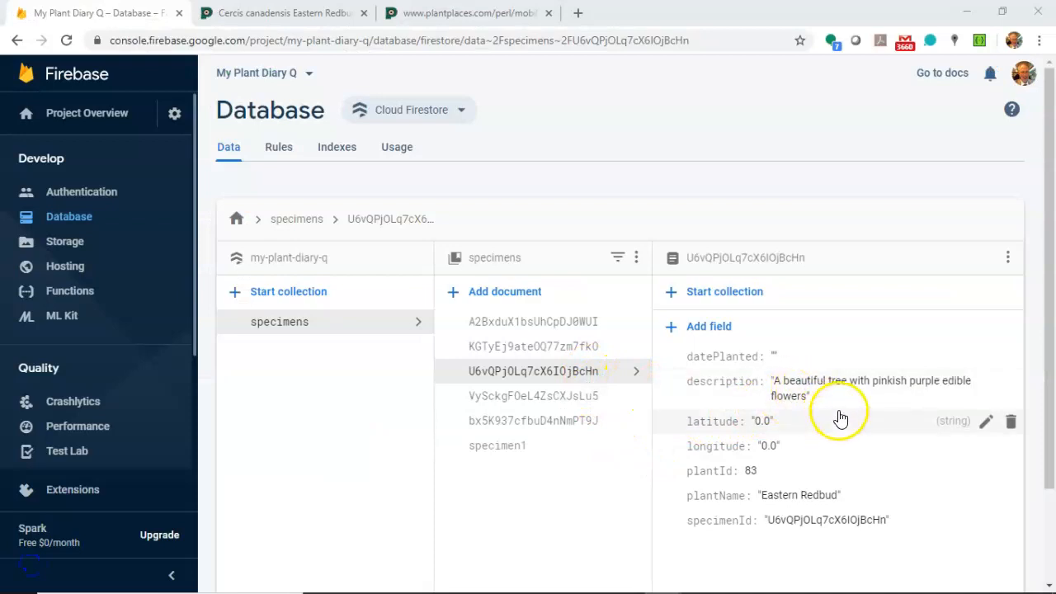
mouse_move(821, 495)
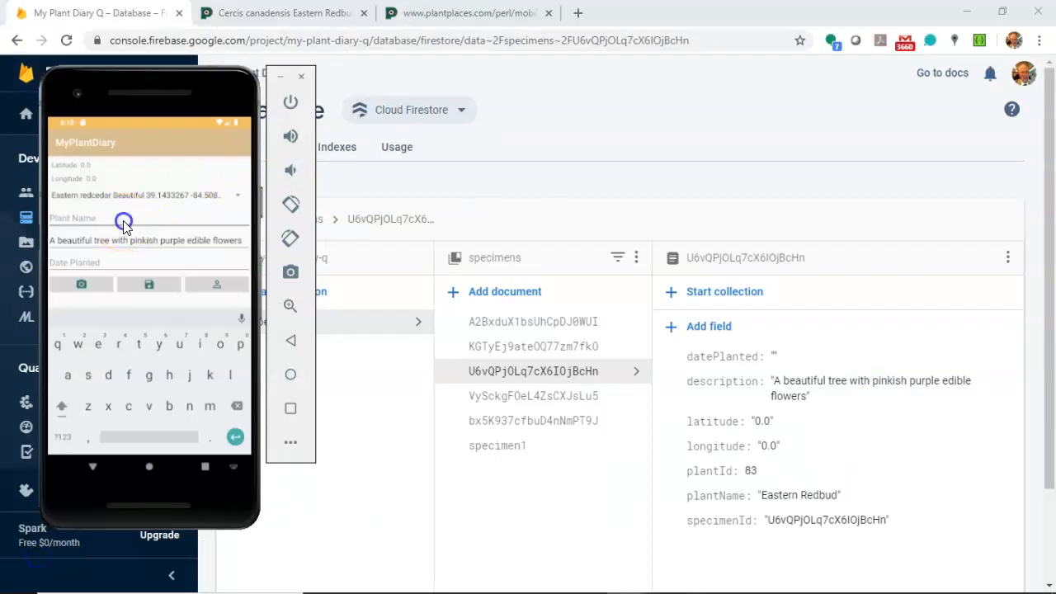
Search the plant name field and choose Eastern Redbud as the specimen's plant.
text(N)
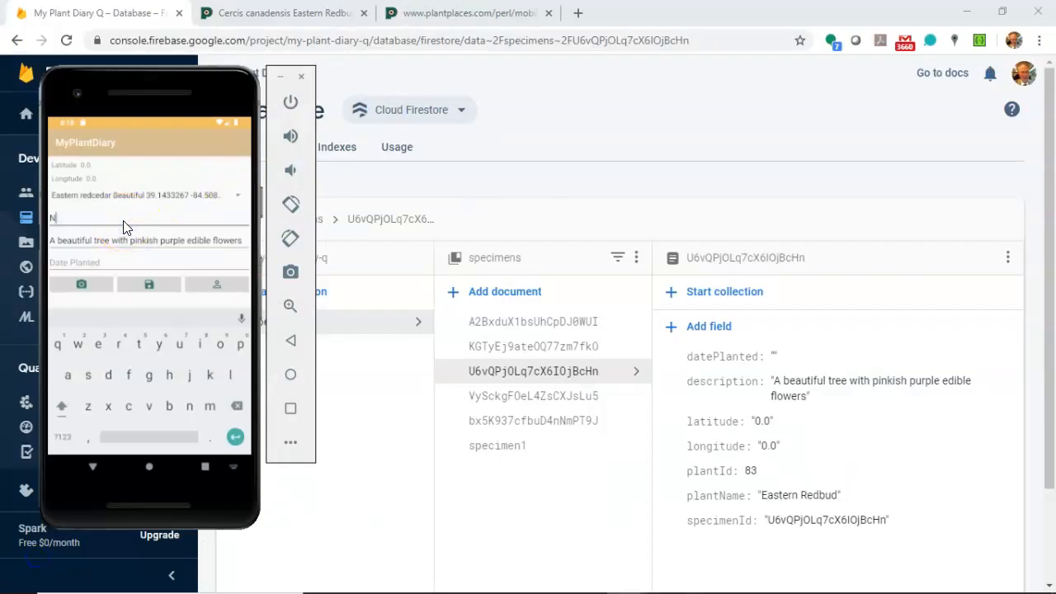
text(or)
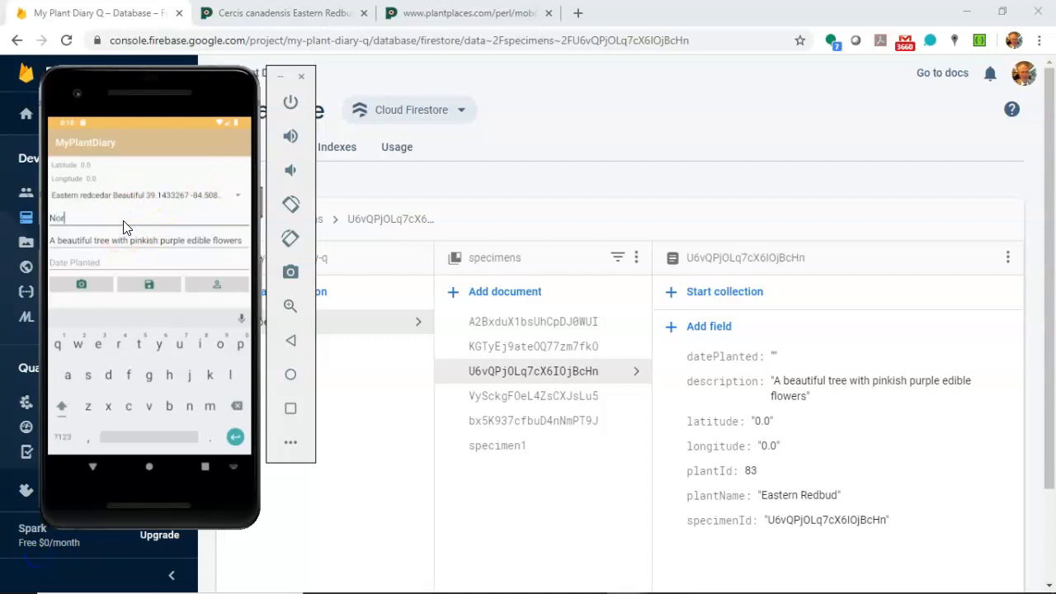
text(Northern Wormwood)
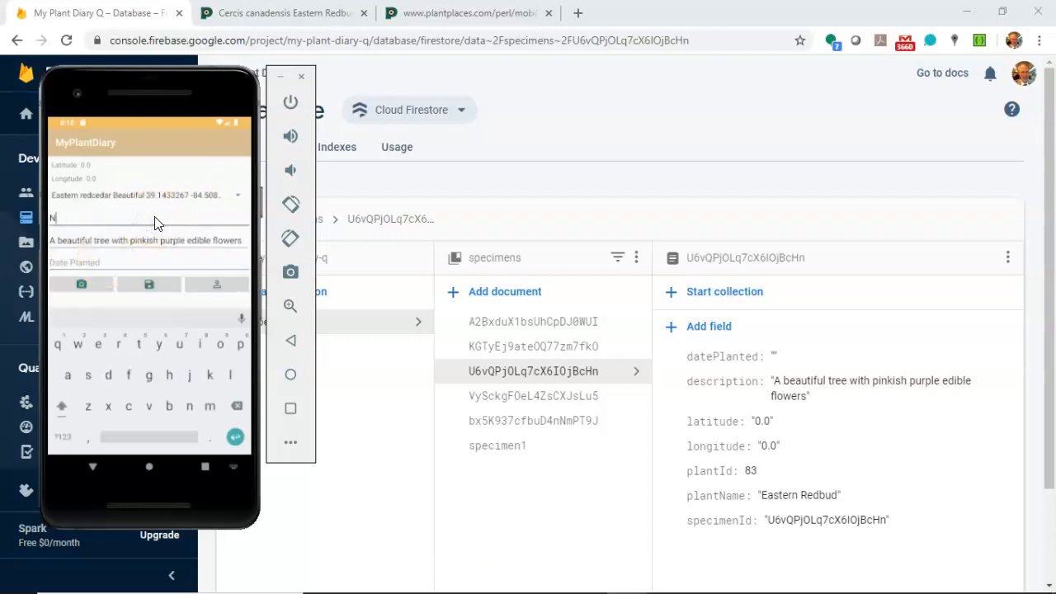
text(Eastern Redbud)
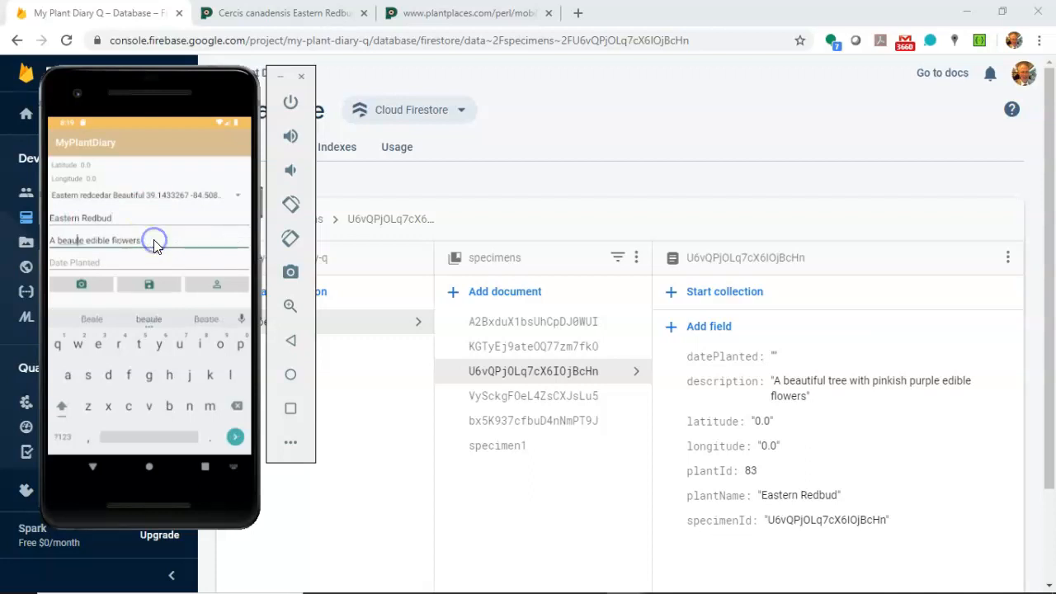
Replace the old description with 'A tree living by the creek'.
text(flow)
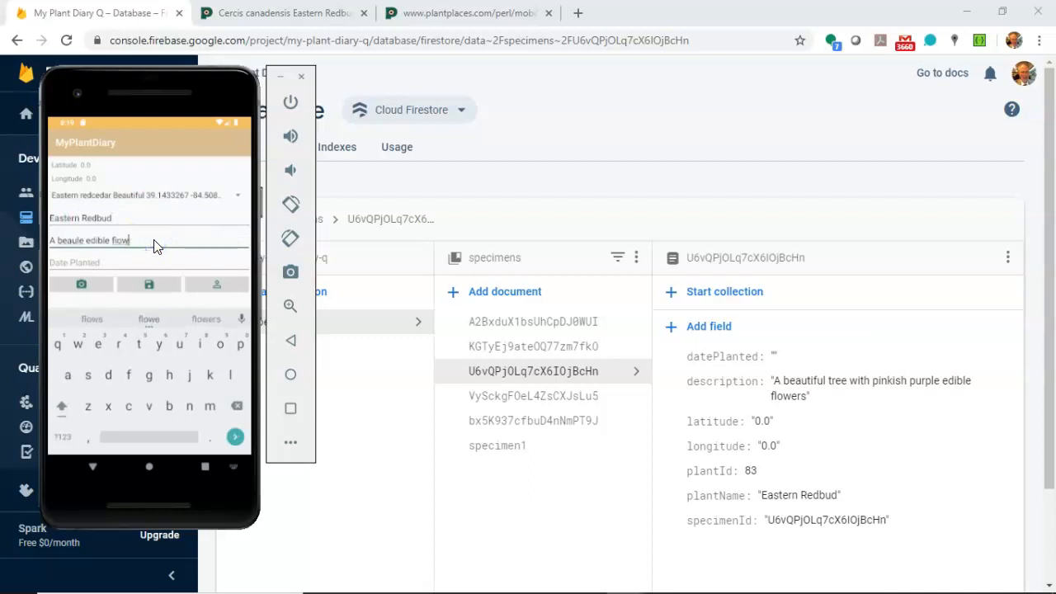
key(Backspace)
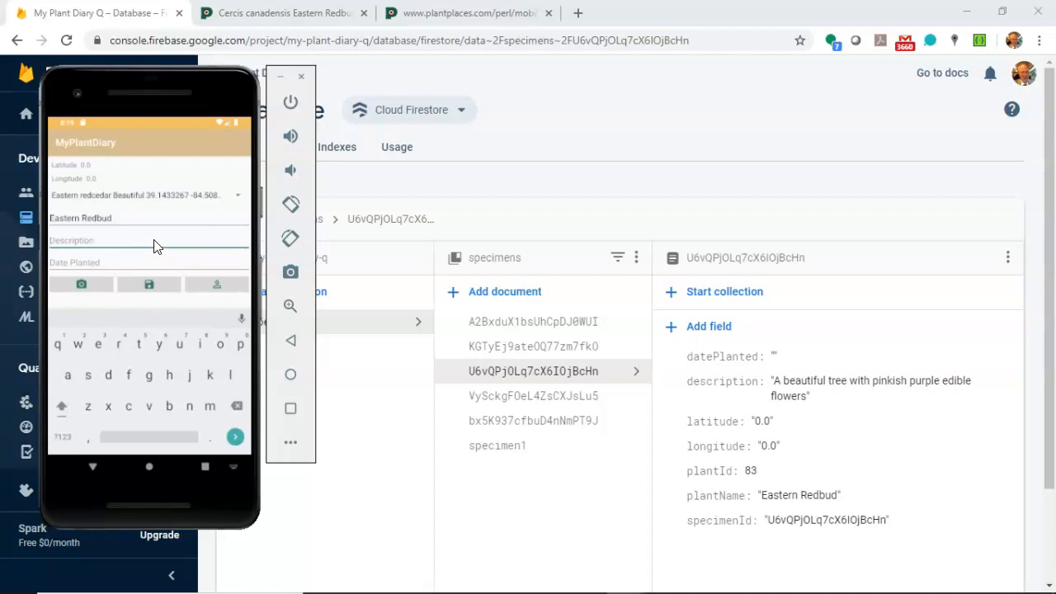
text(A tree)
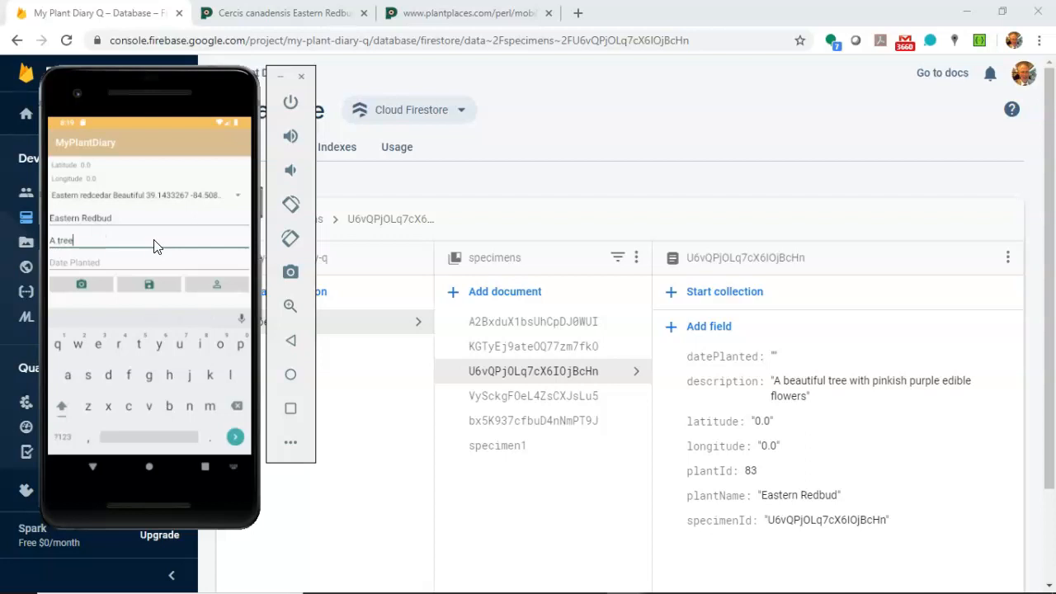
text(living by t)
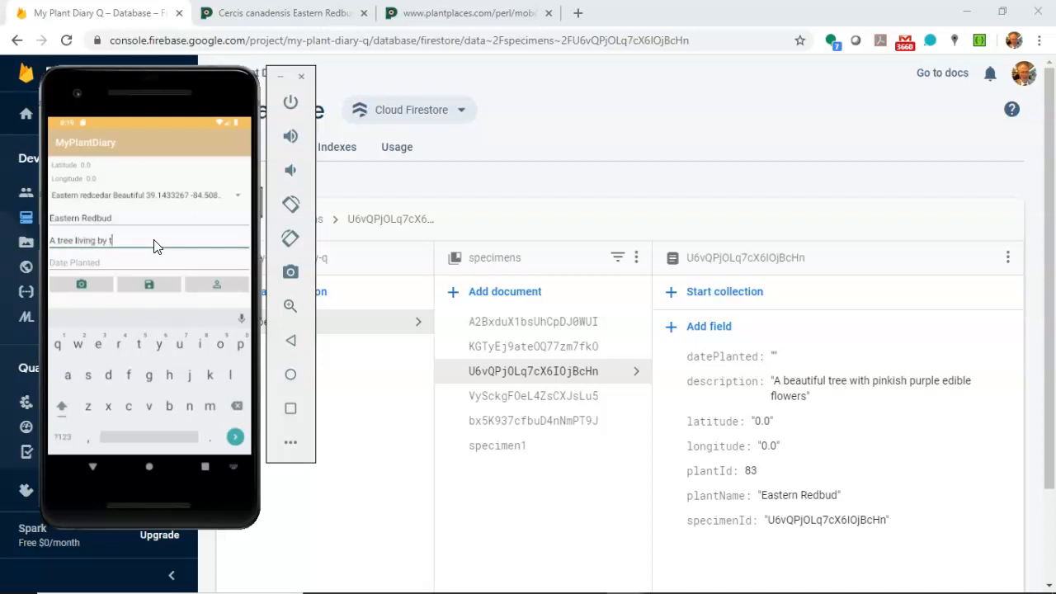
text(he creek)
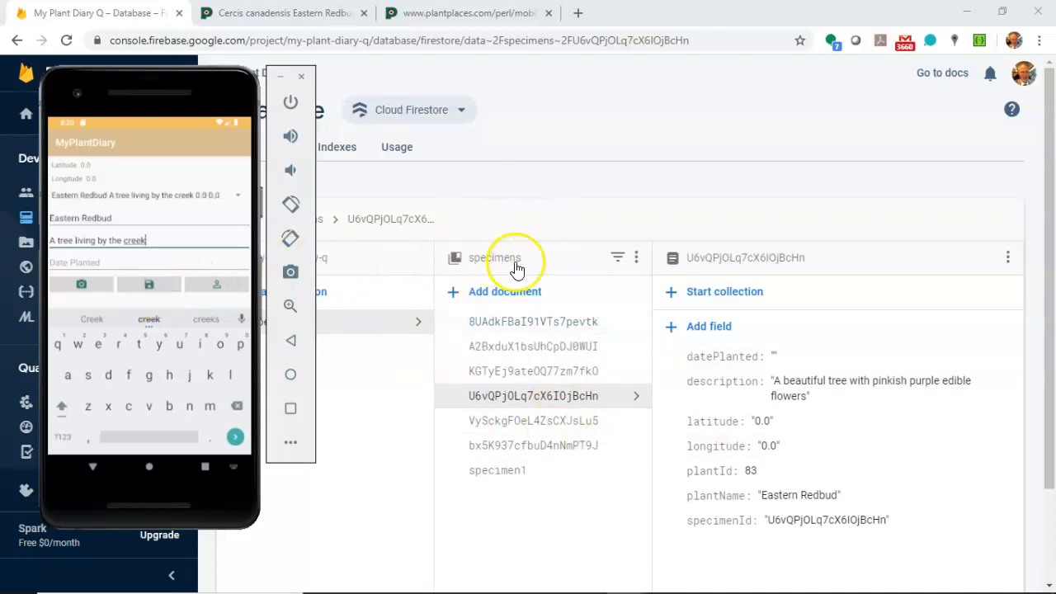
click(533, 322)
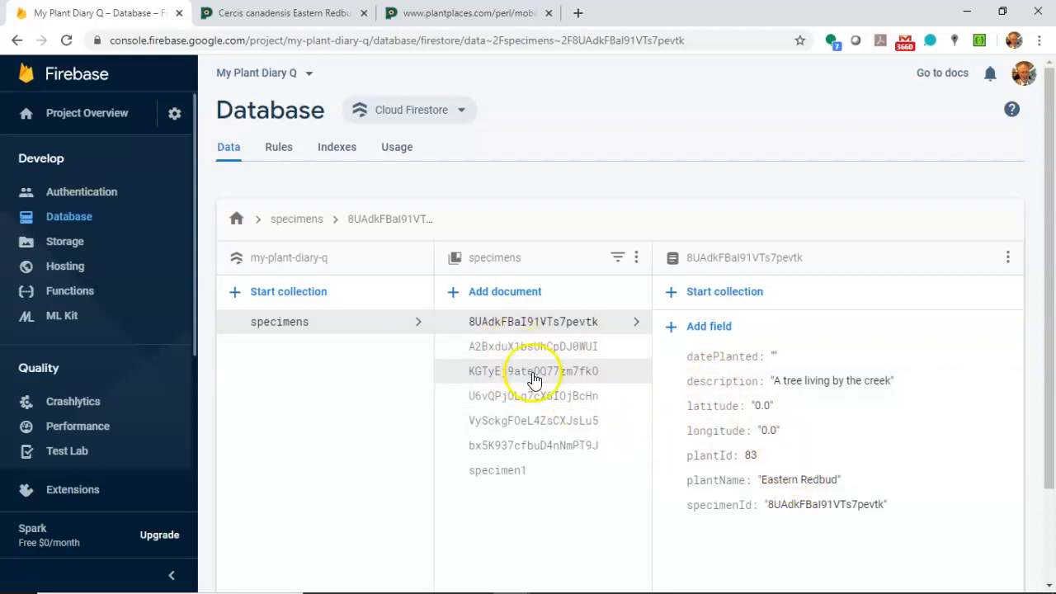
click(533, 395)
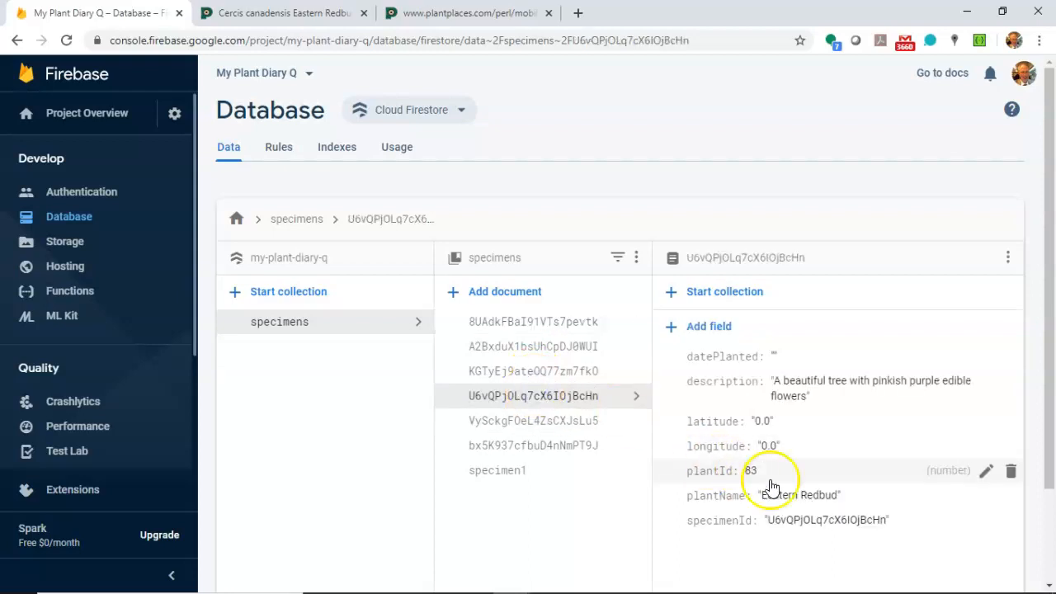